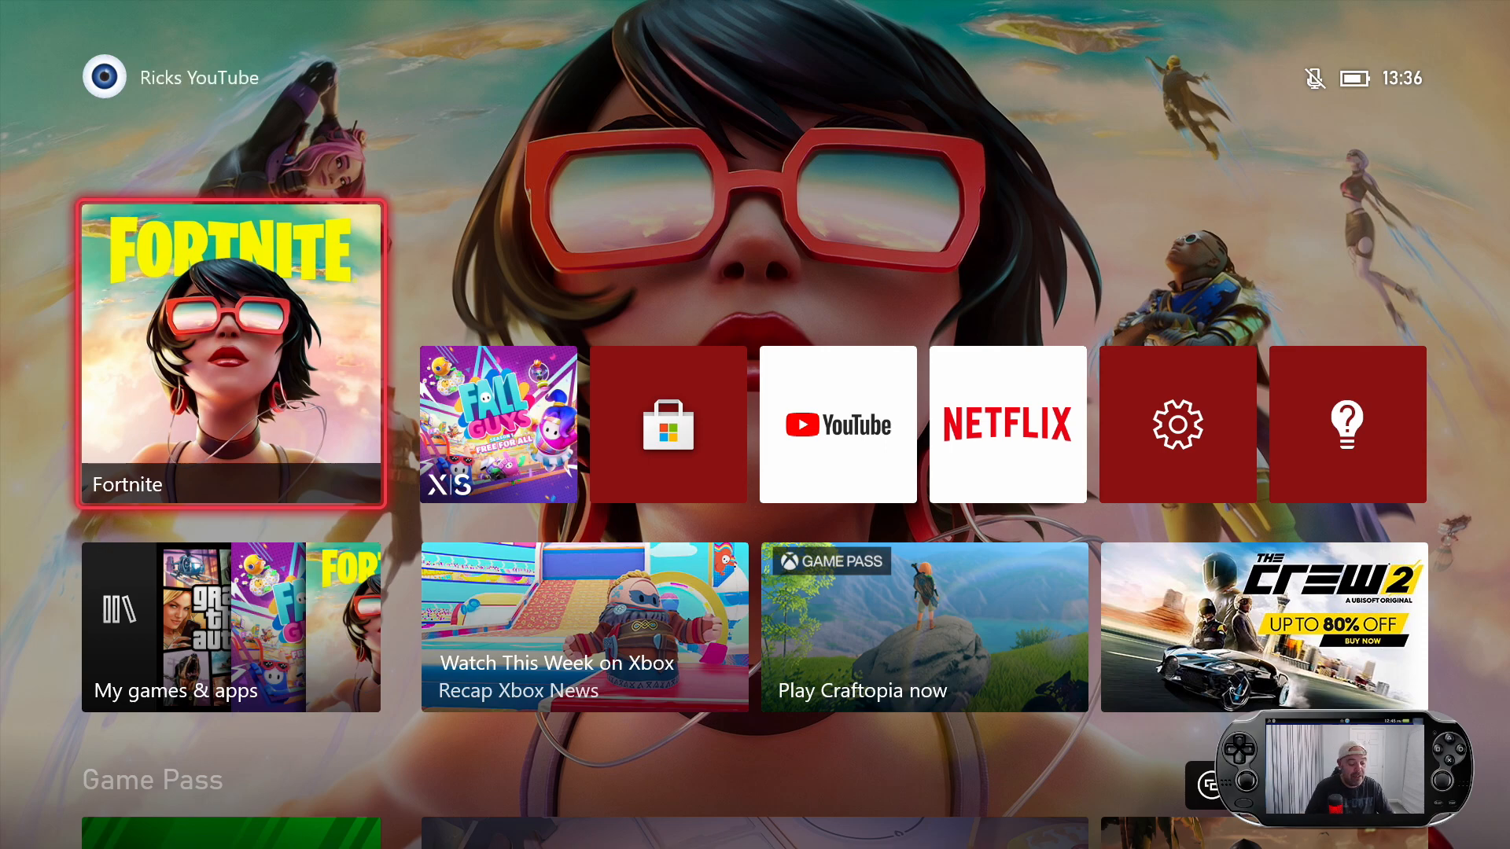
Launch Fall Guys from the Xbox home screen so its title screen appears
{"action": "left_click", "coordinate": [501, 425]}
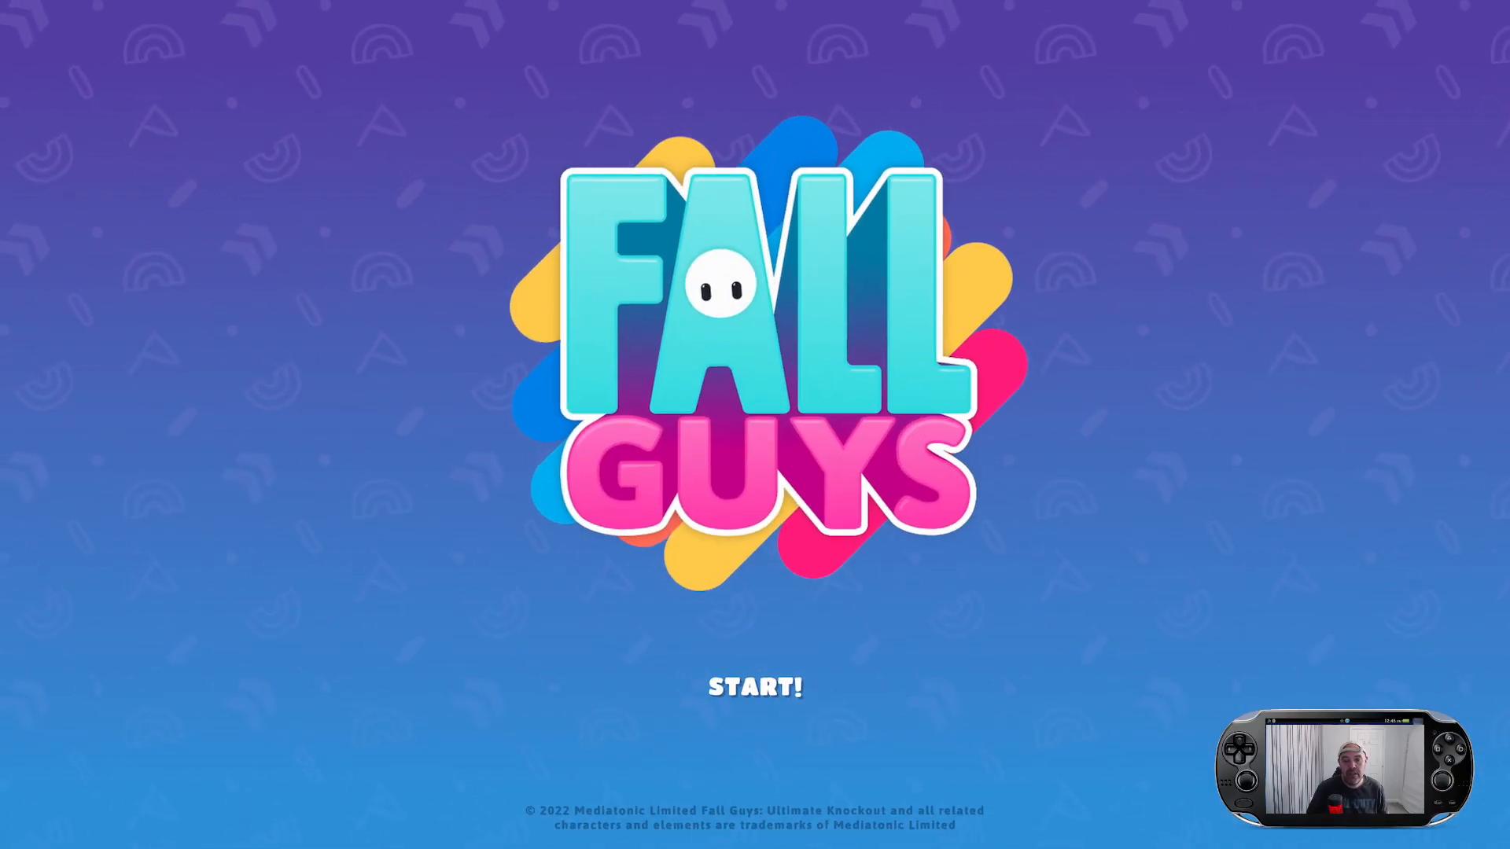
Start Fall Guys from the title screen, reaching the Epic Games account Welcome prompt
{"action": "left_click", "coordinate": [753, 687]}
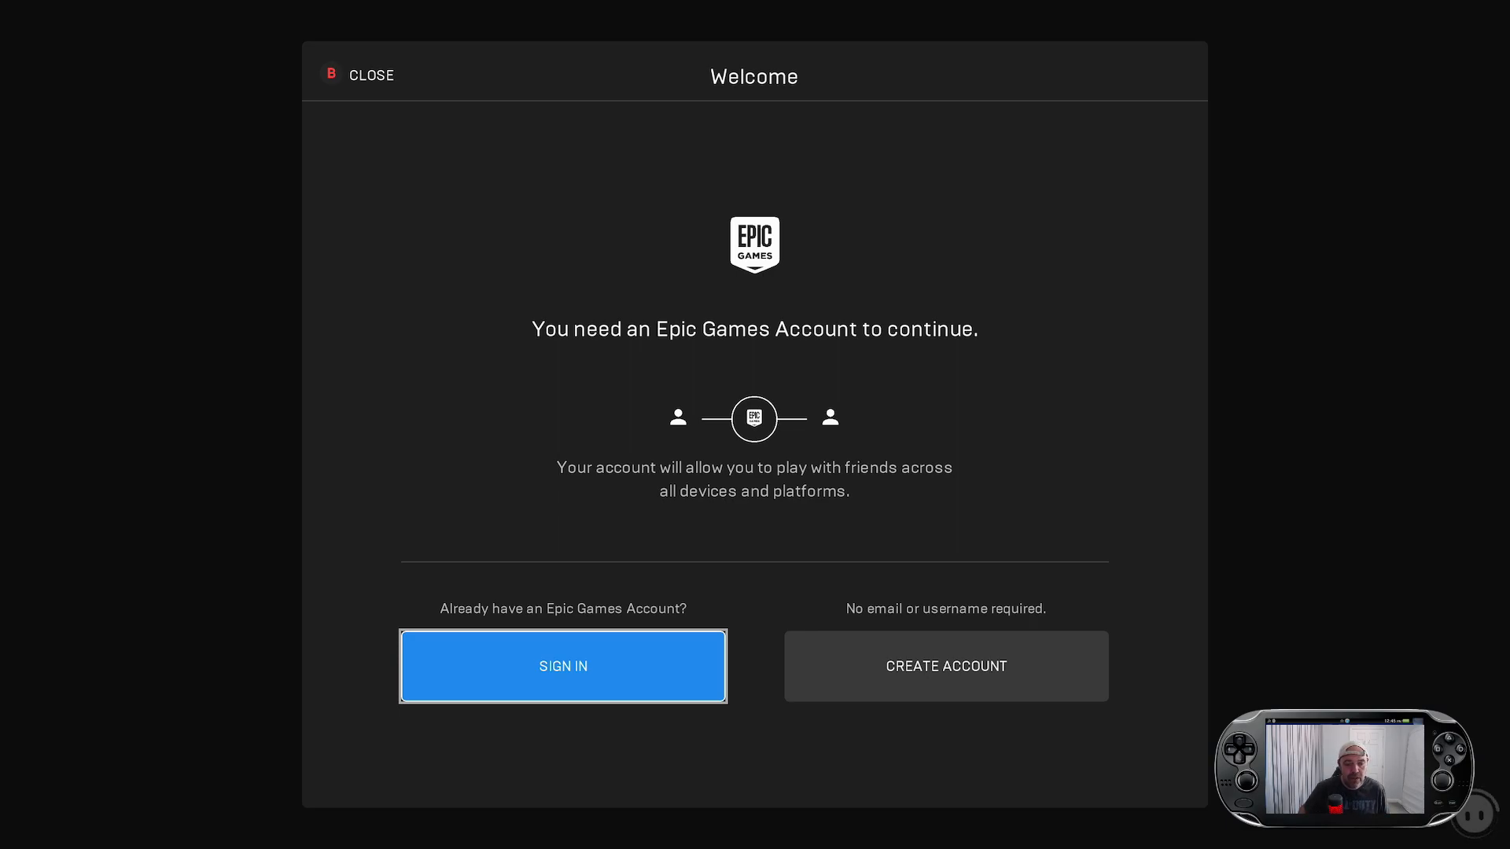
Back out of the Epic Games Welcome prompt to the Fall Guys title screen
{"action": "left_click", "coordinate": [563, 666]}
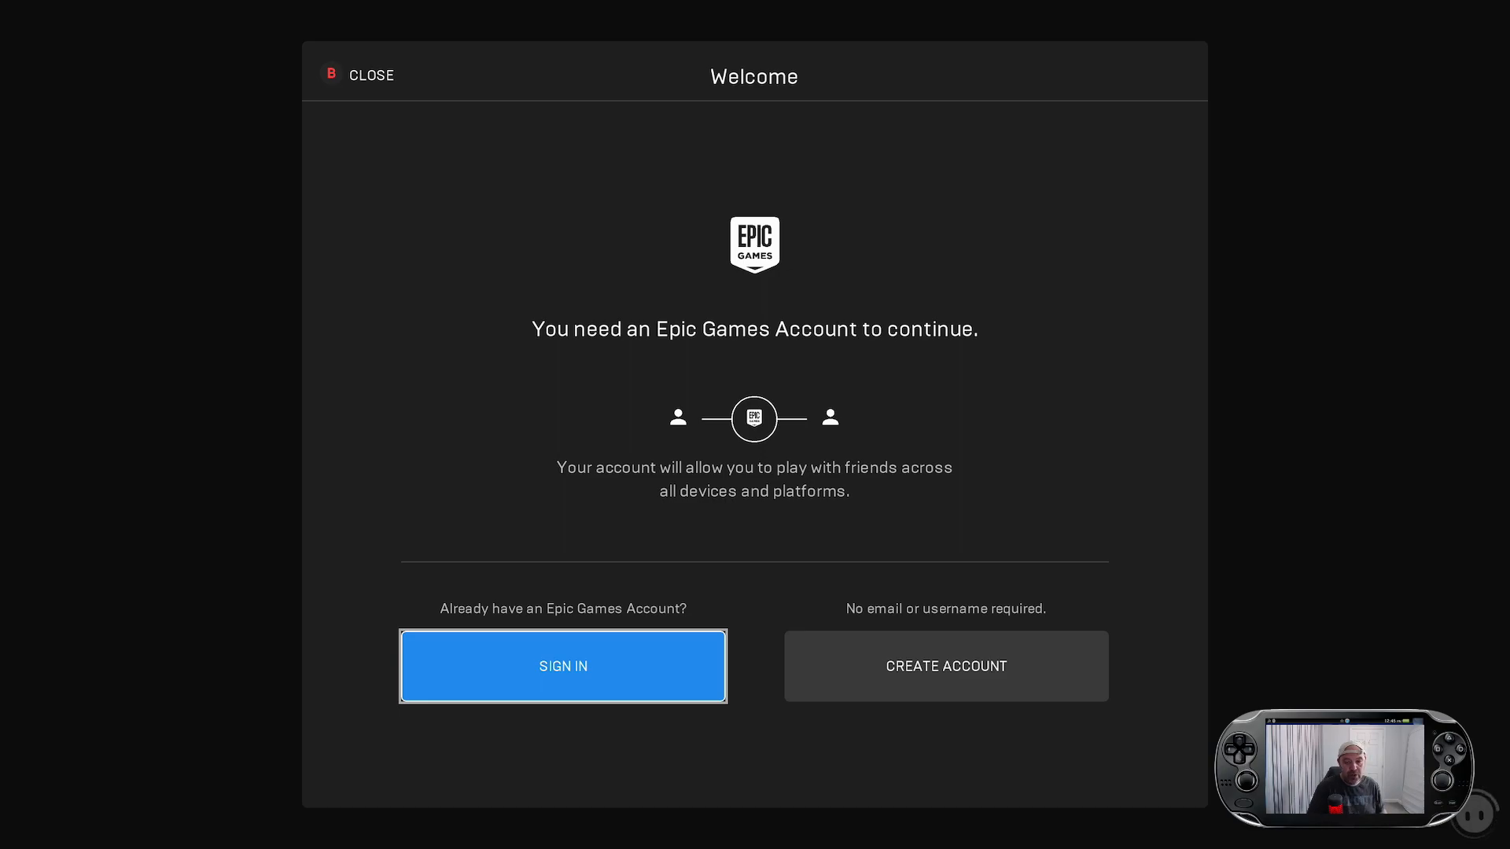
{"action": "key", "text": "Xbox"}
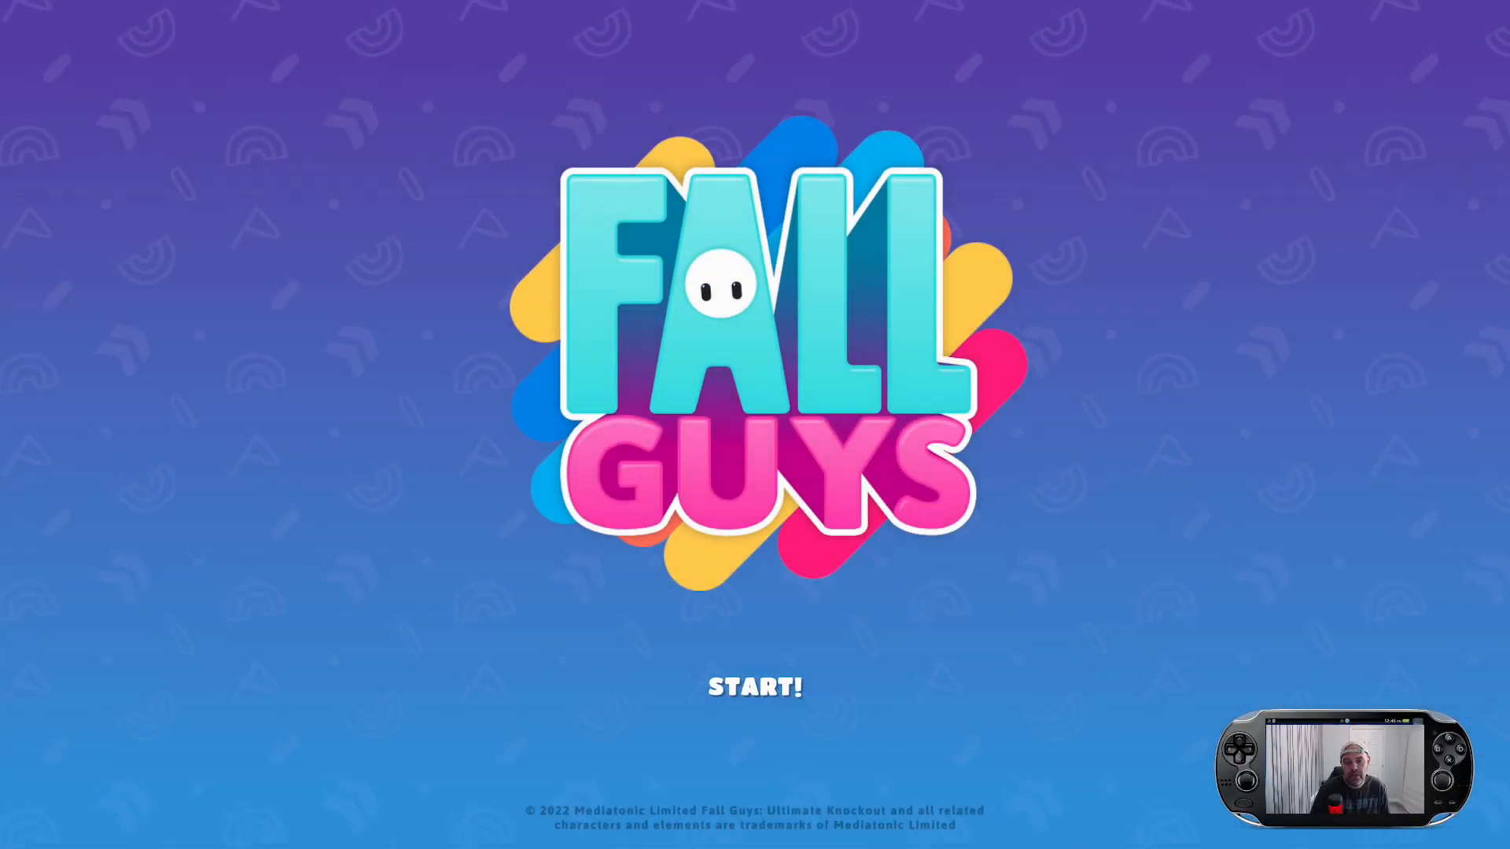
Start again and choose Sign In with an existing Epic Games account, showing the device code
{"action": "left_click", "coordinate": [753, 688]}
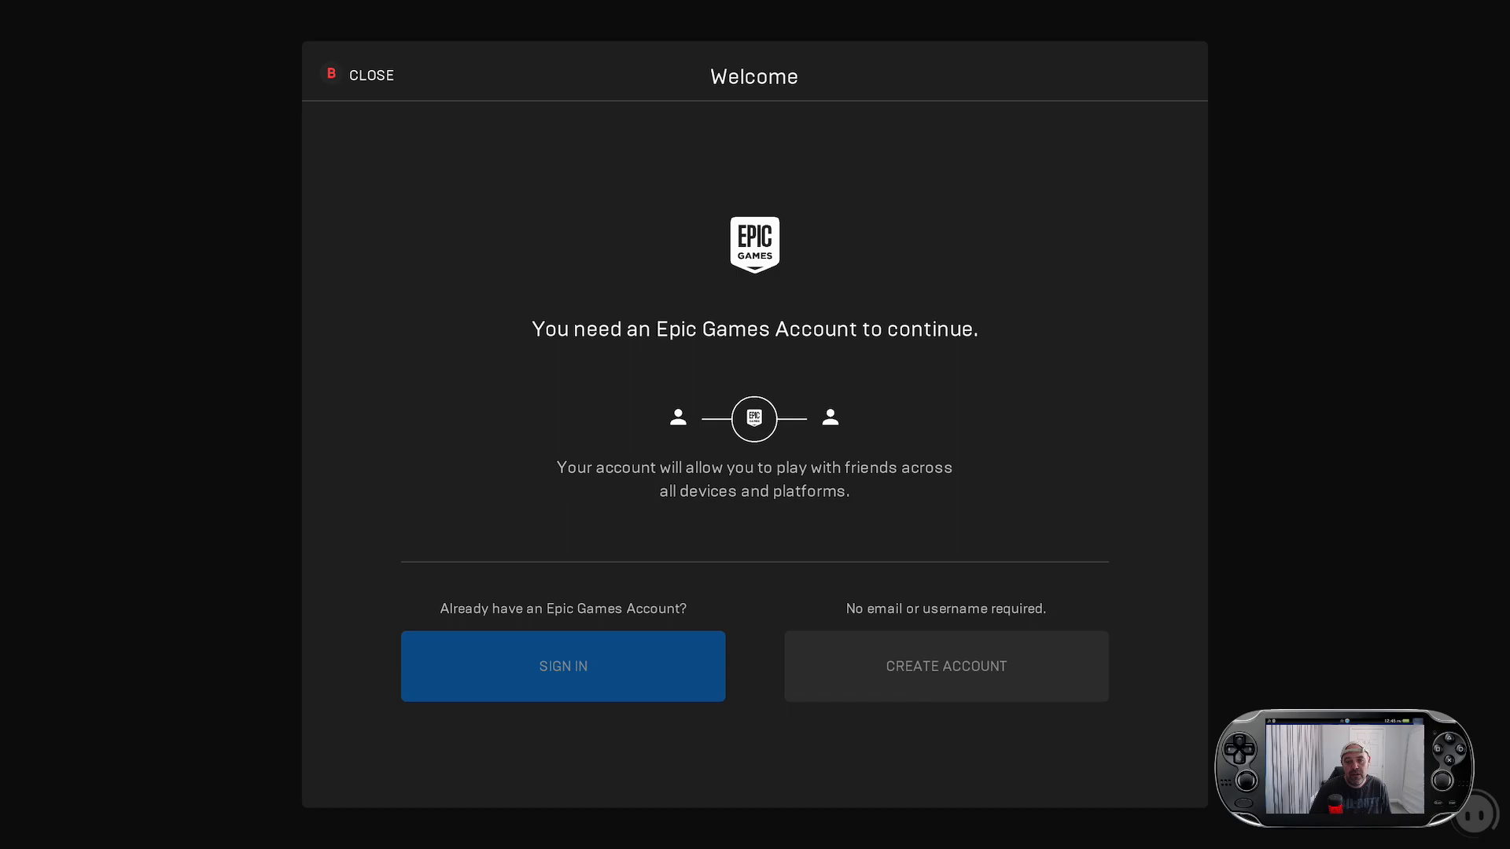
{"action": "left_click", "coordinate": [563, 666]}
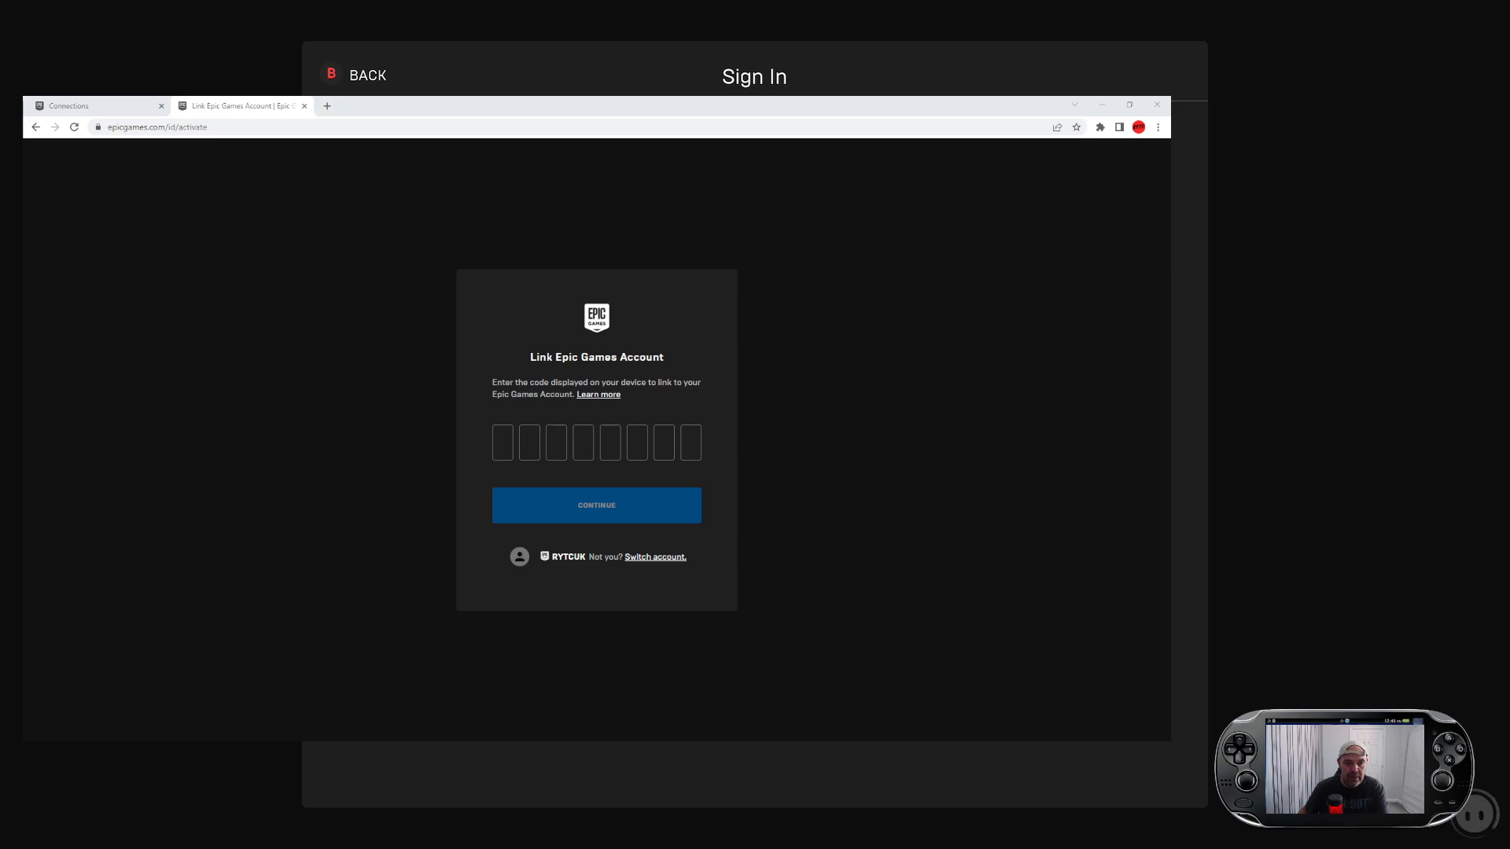
{"action": "mouse_move", "coordinate": [148, 149]}
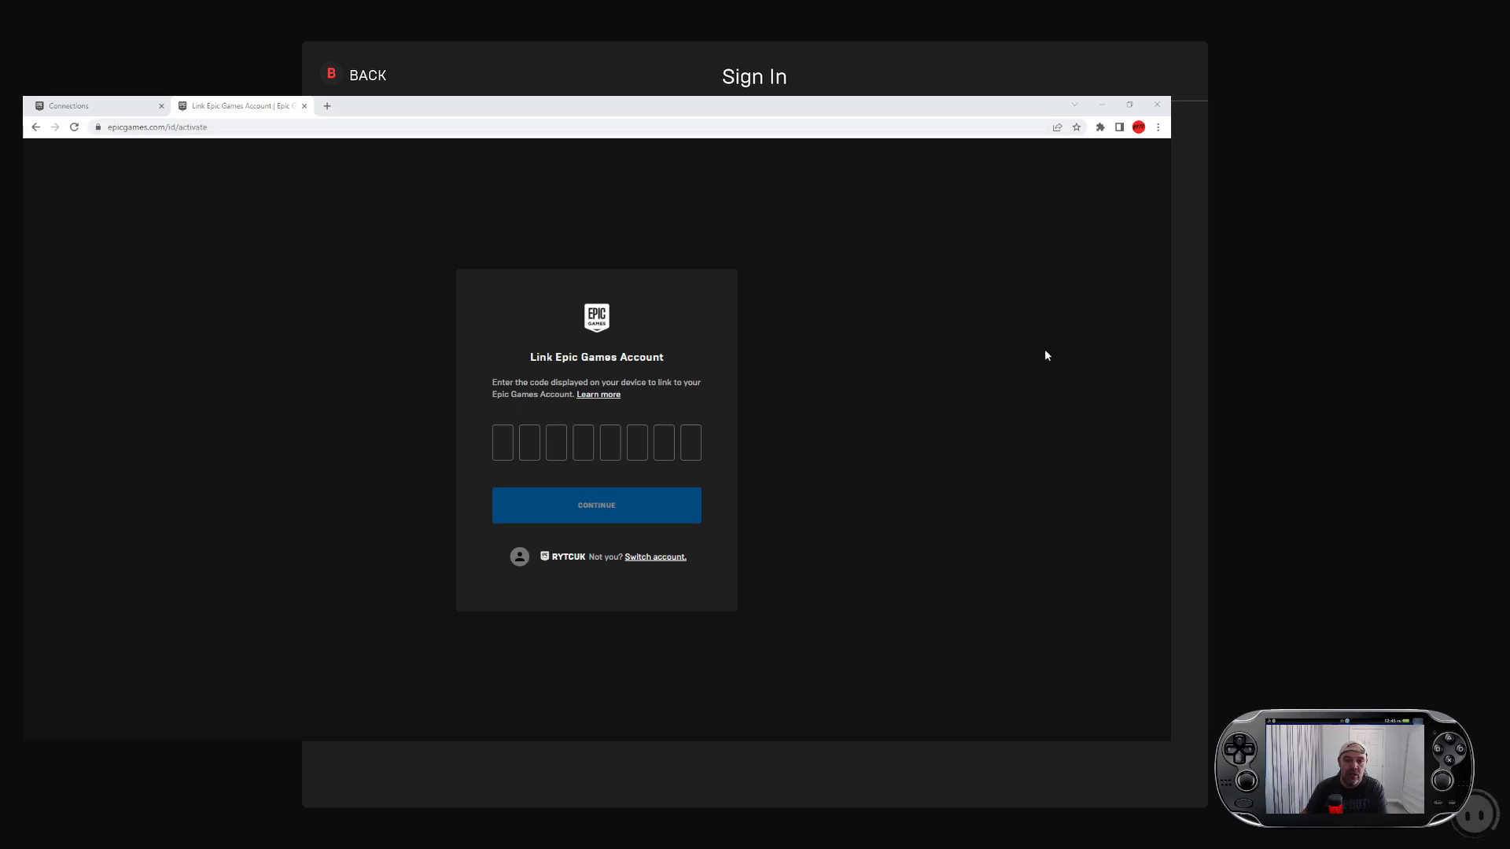
{"action": "mouse_move", "coordinate": [343, 381]}
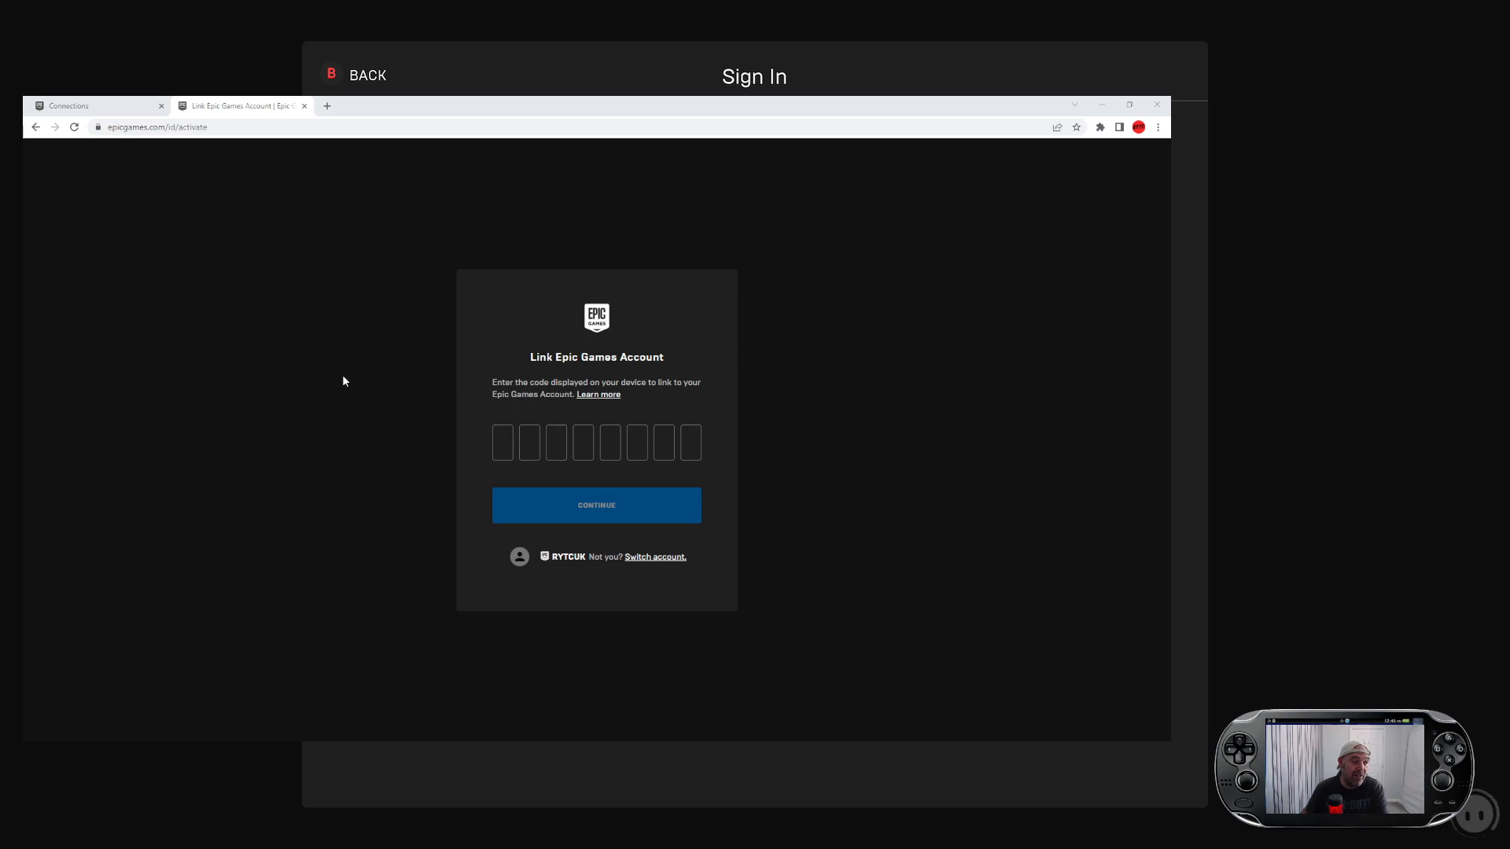
{"action": "mouse_move", "coordinate": [1147, 381]}
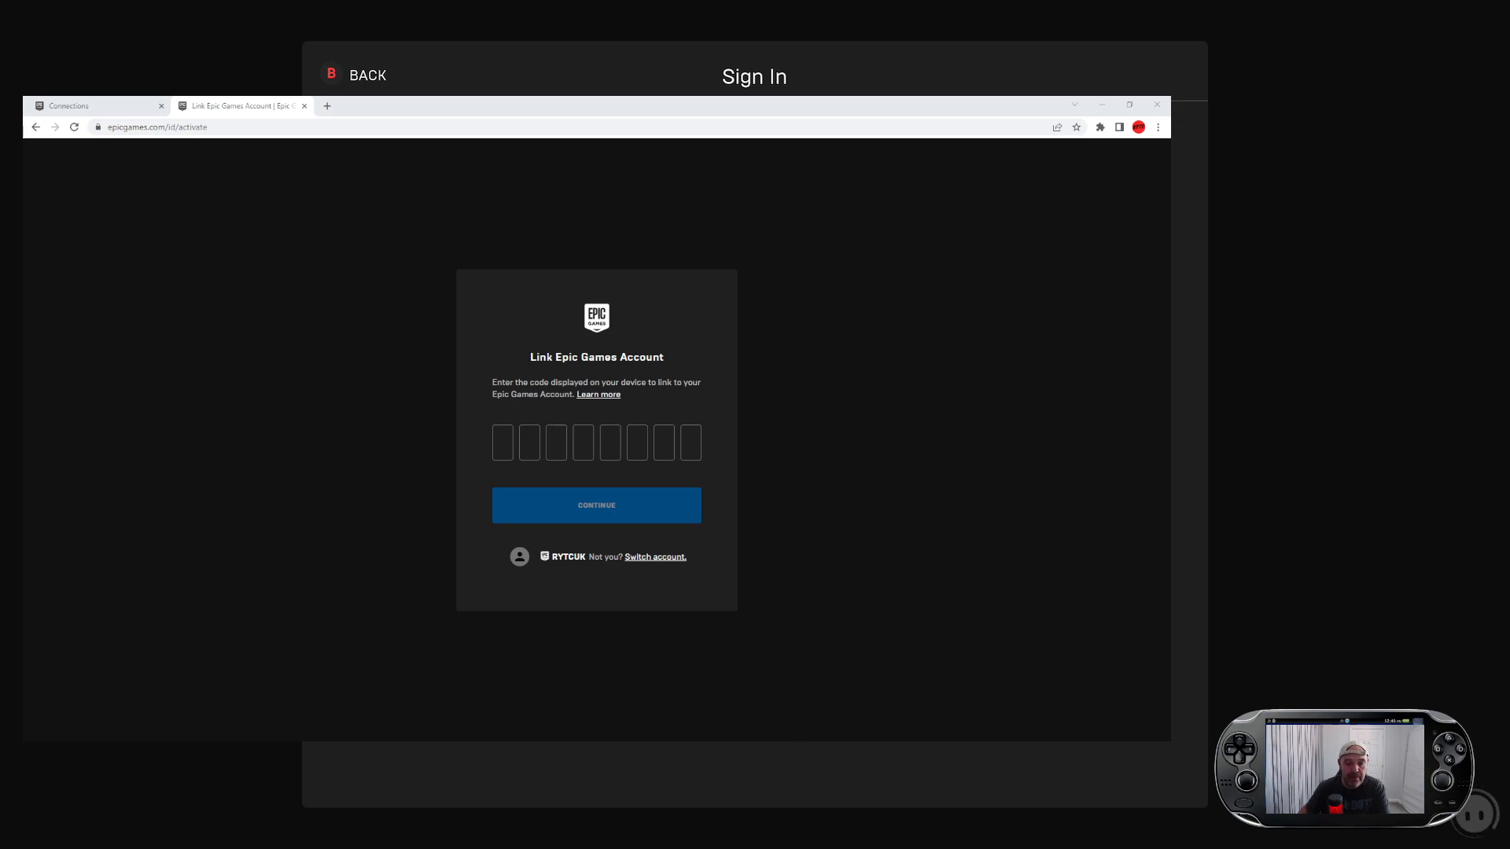
{"action": "left_click", "coordinate": [87, 106]}
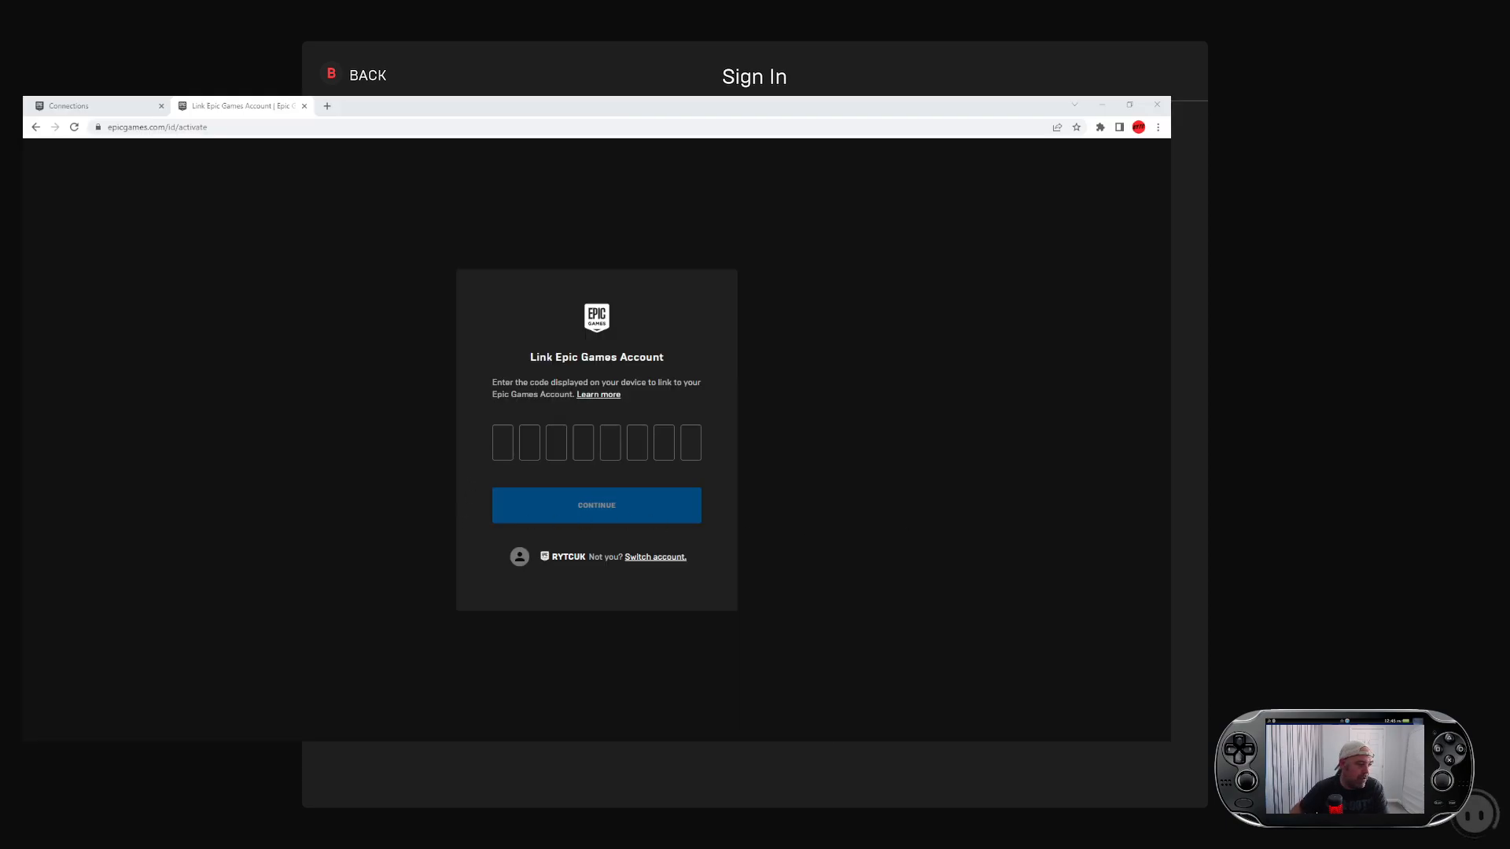
{"action": "left_click", "coordinate": [502, 442]}
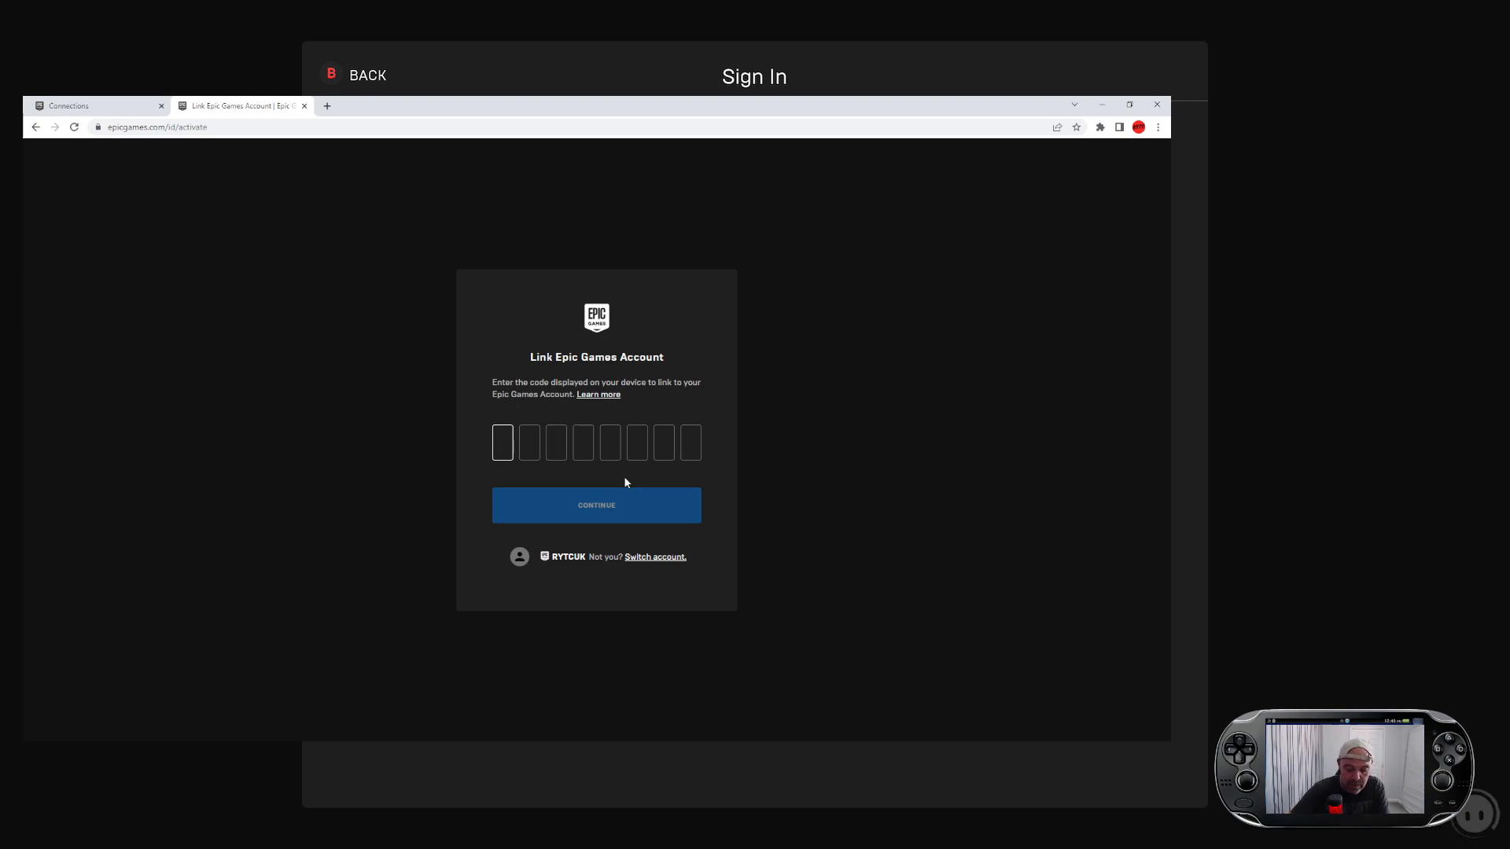
{"action": "type", "text": "ZMK"}
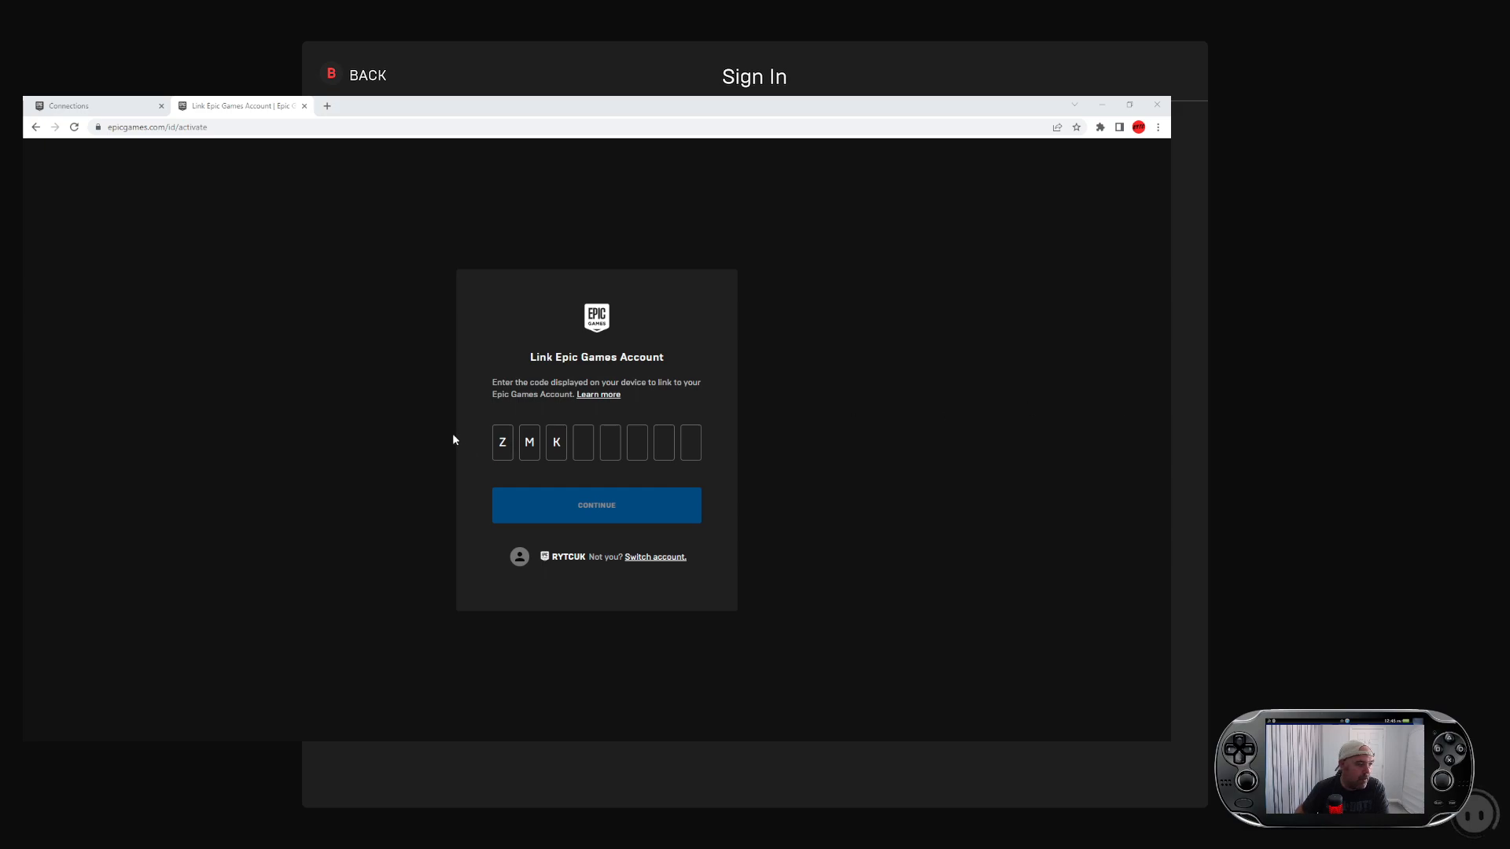
{"action": "type", "text": "6PF"}
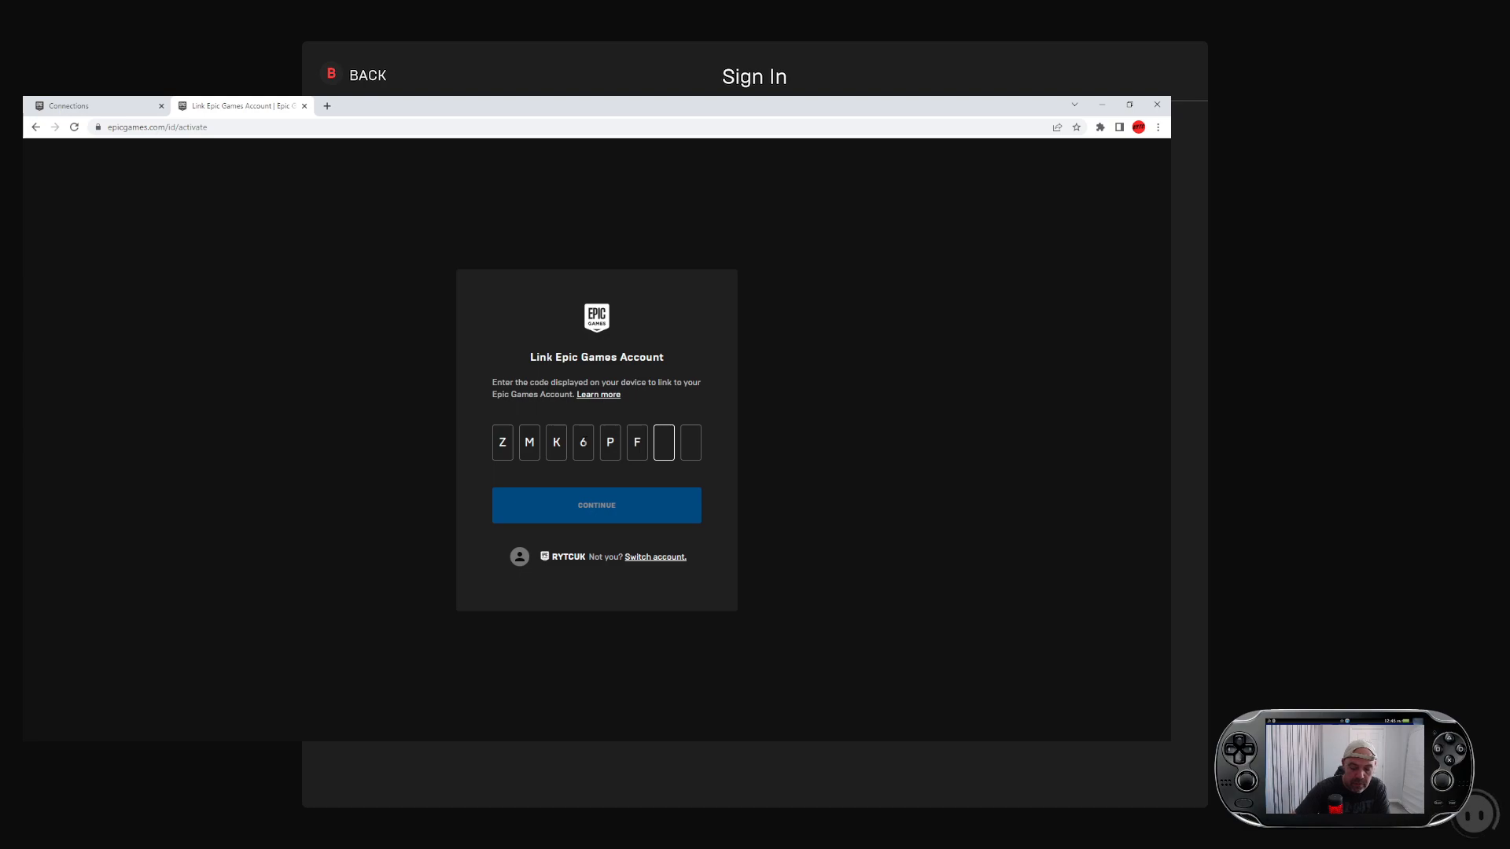
{"action": "type", "text": "P"}
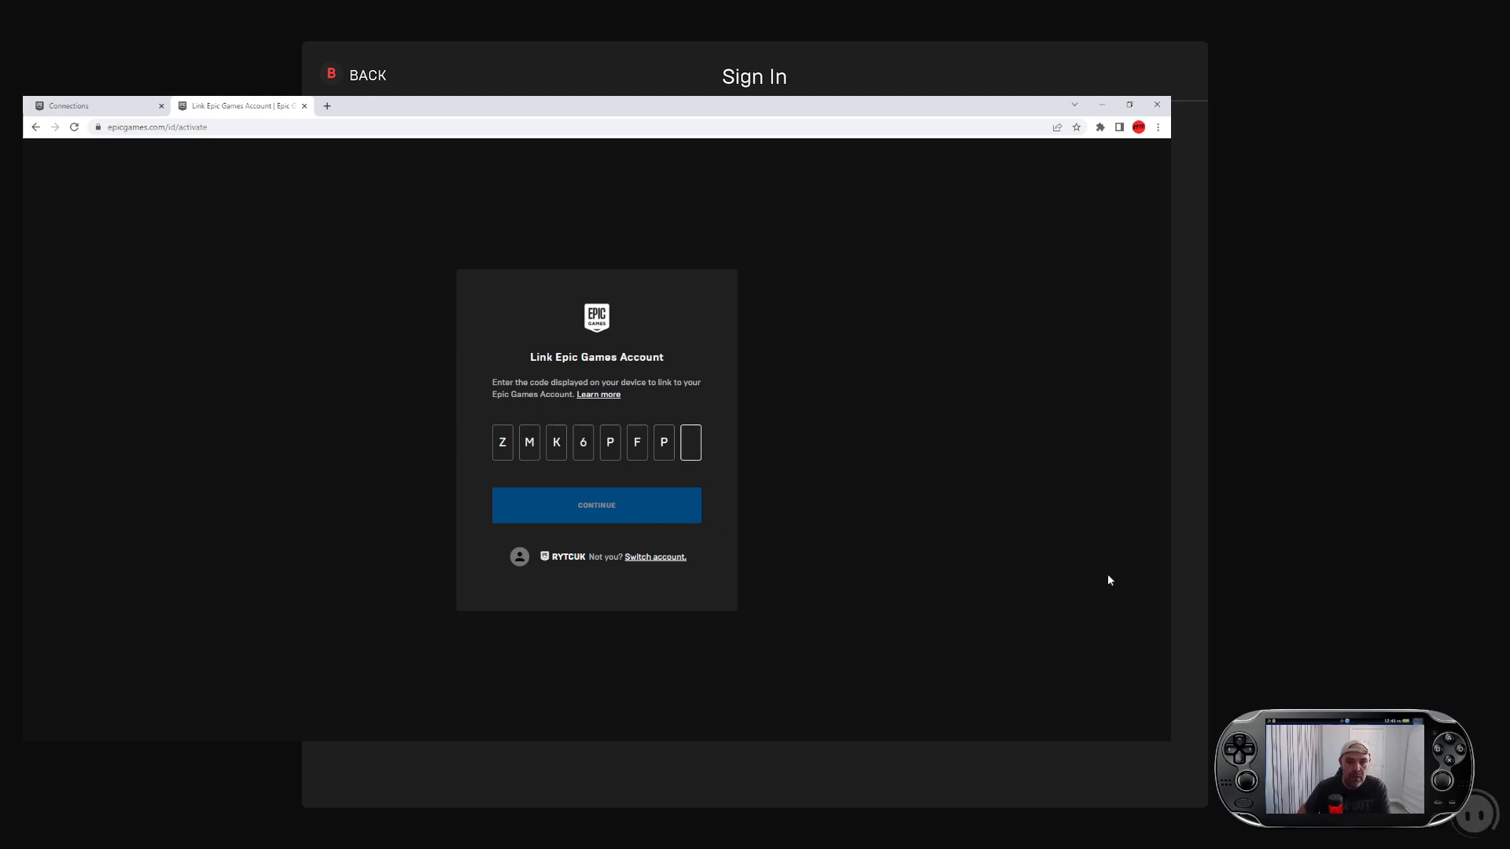
{"action": "mouse_move", "coordinate": [675, 530]}
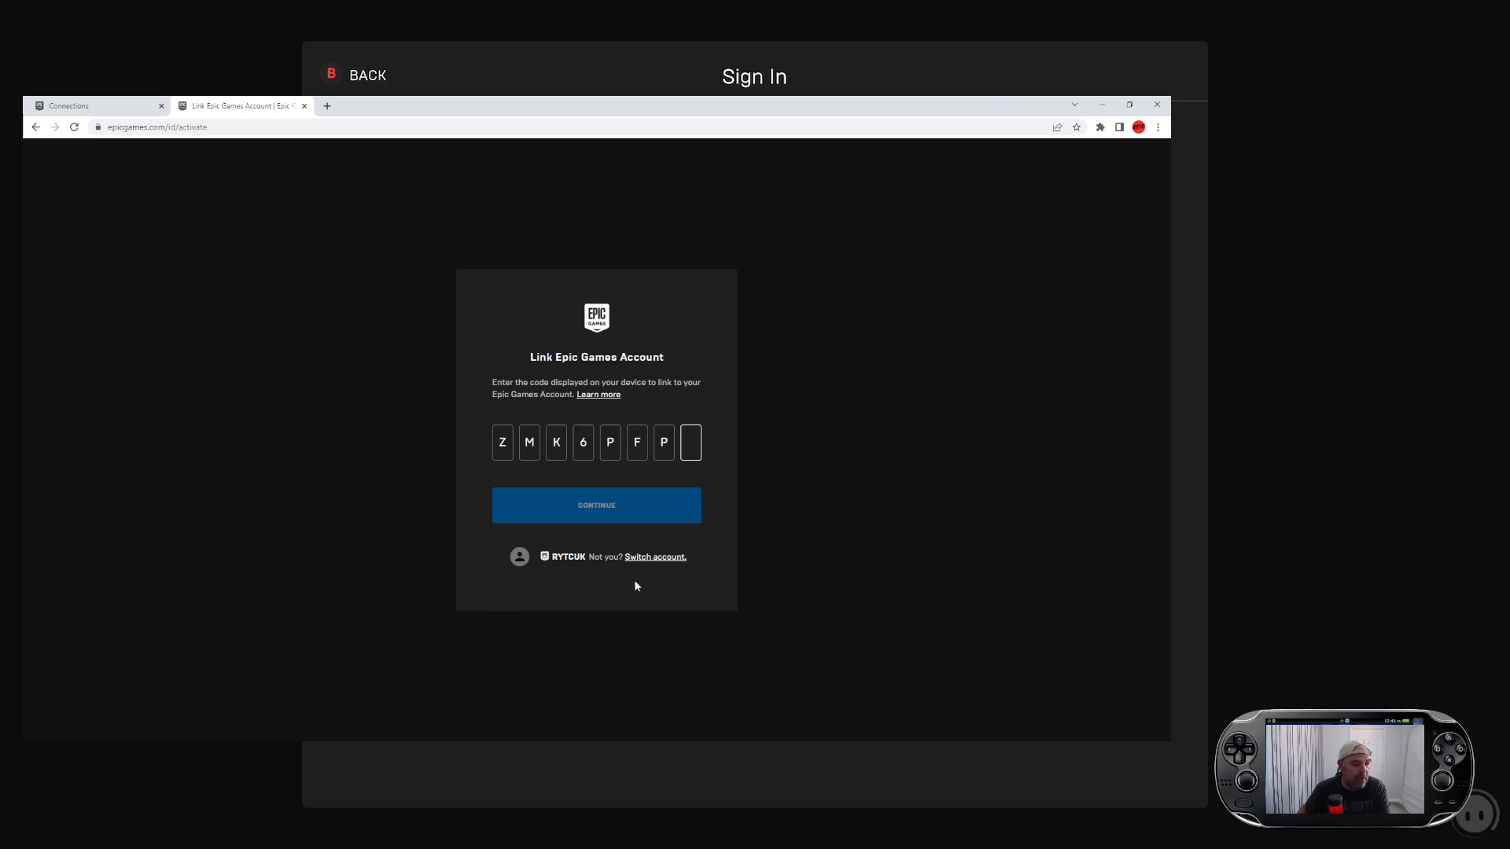
{"action": "left_click", "coordinate": [690, 442]}
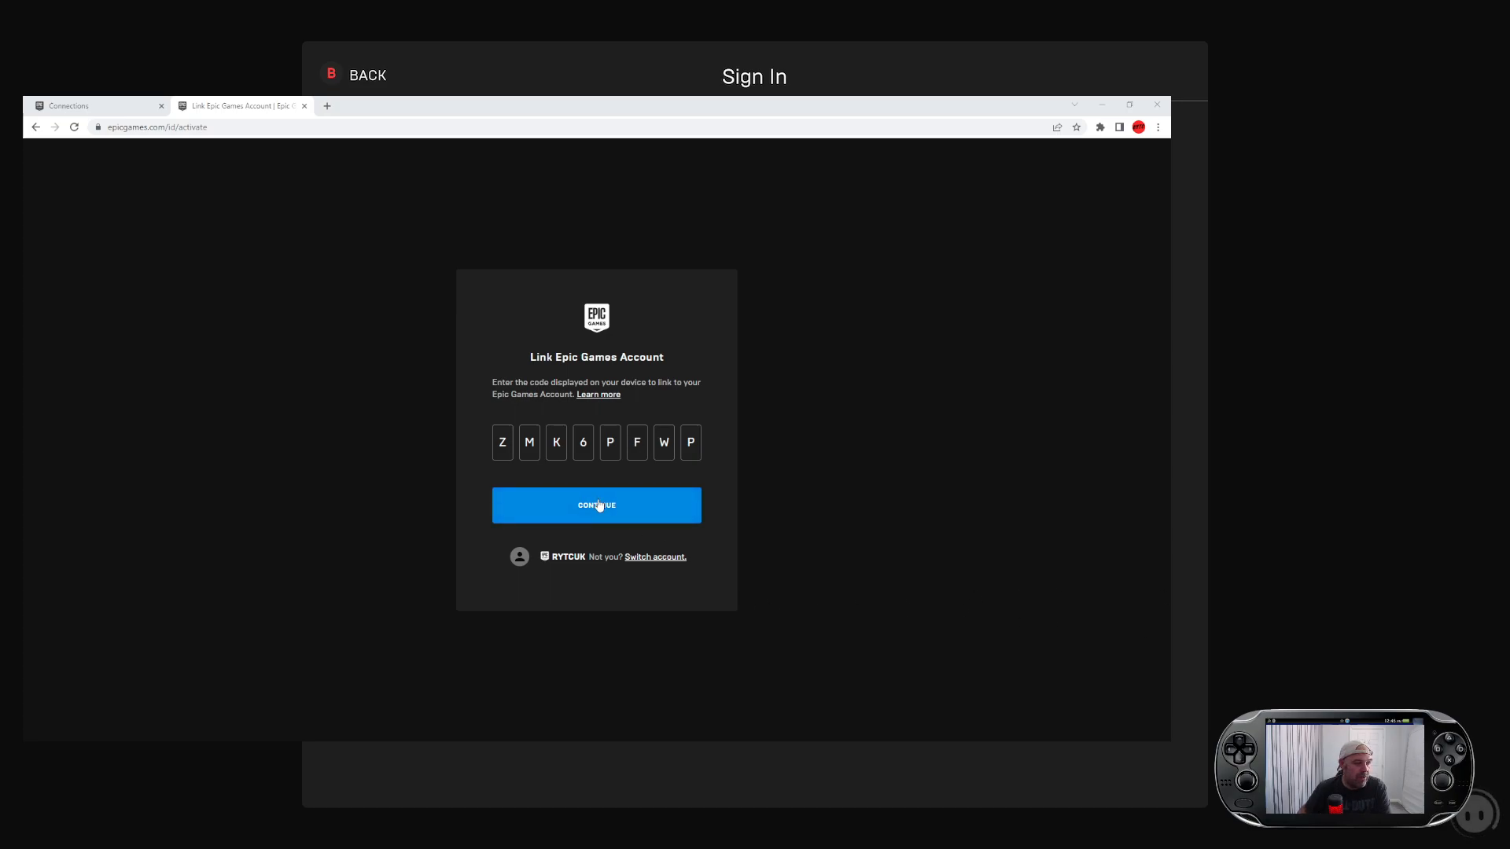
{"action": "mouse_move", "coordinate": [569, 569]}
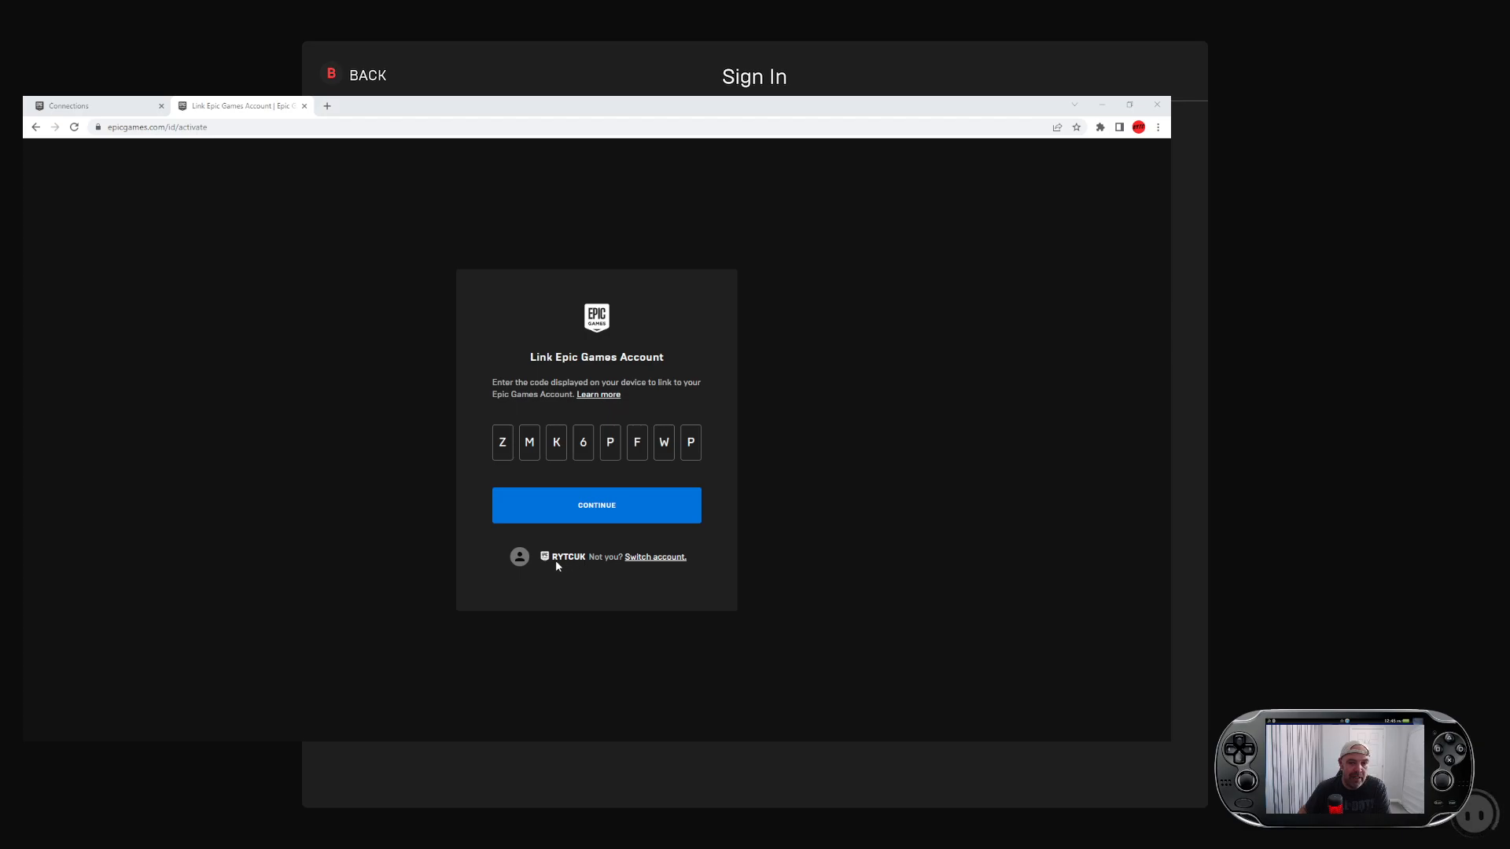
{"action": "mouse_move", "coordinate": [580, 563]}
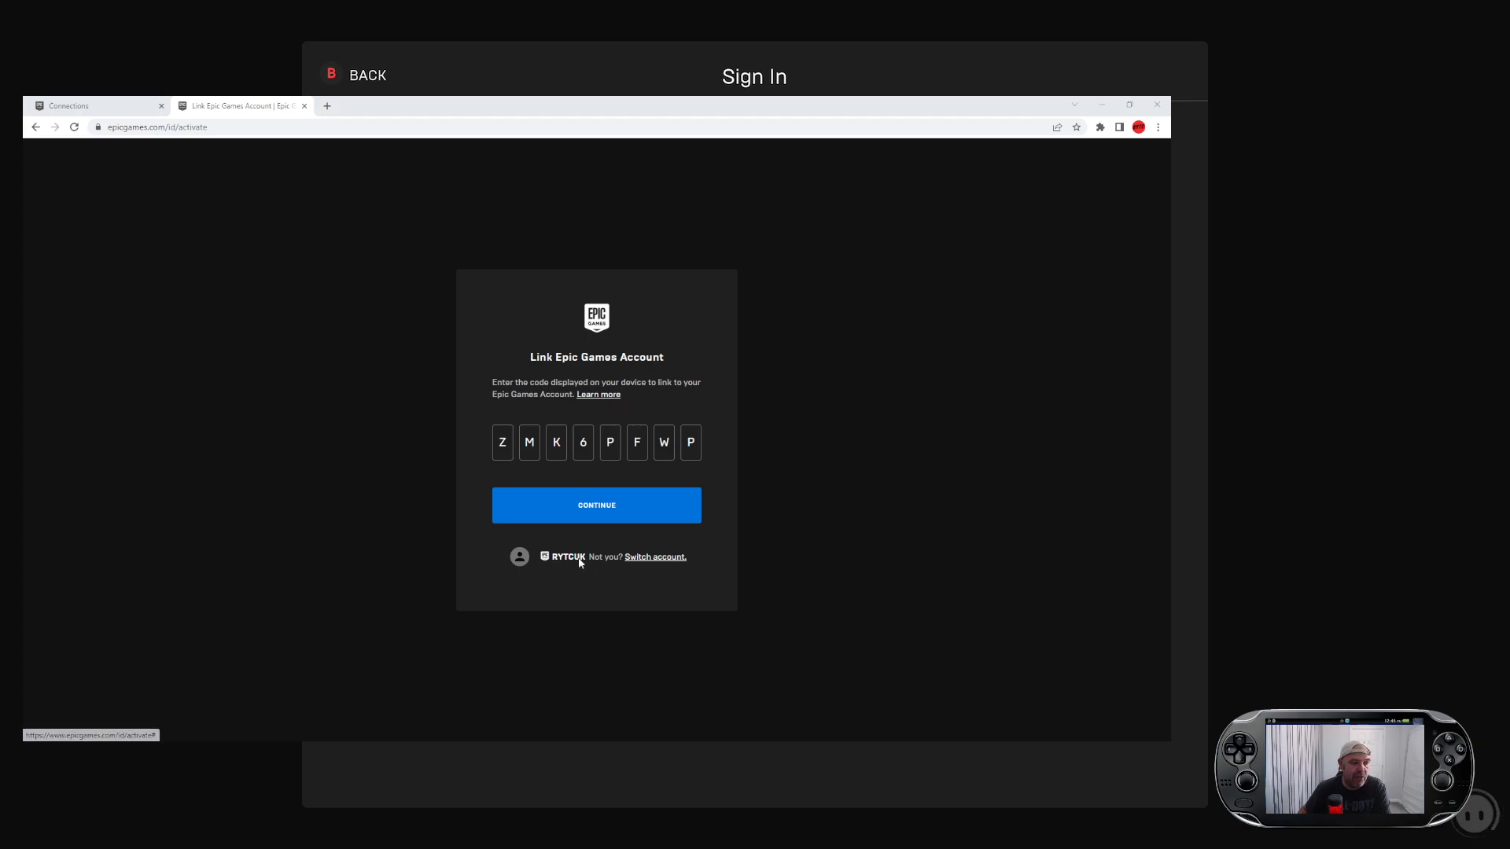
{"action": "mouse_move", "coordinate": [775, 466]}
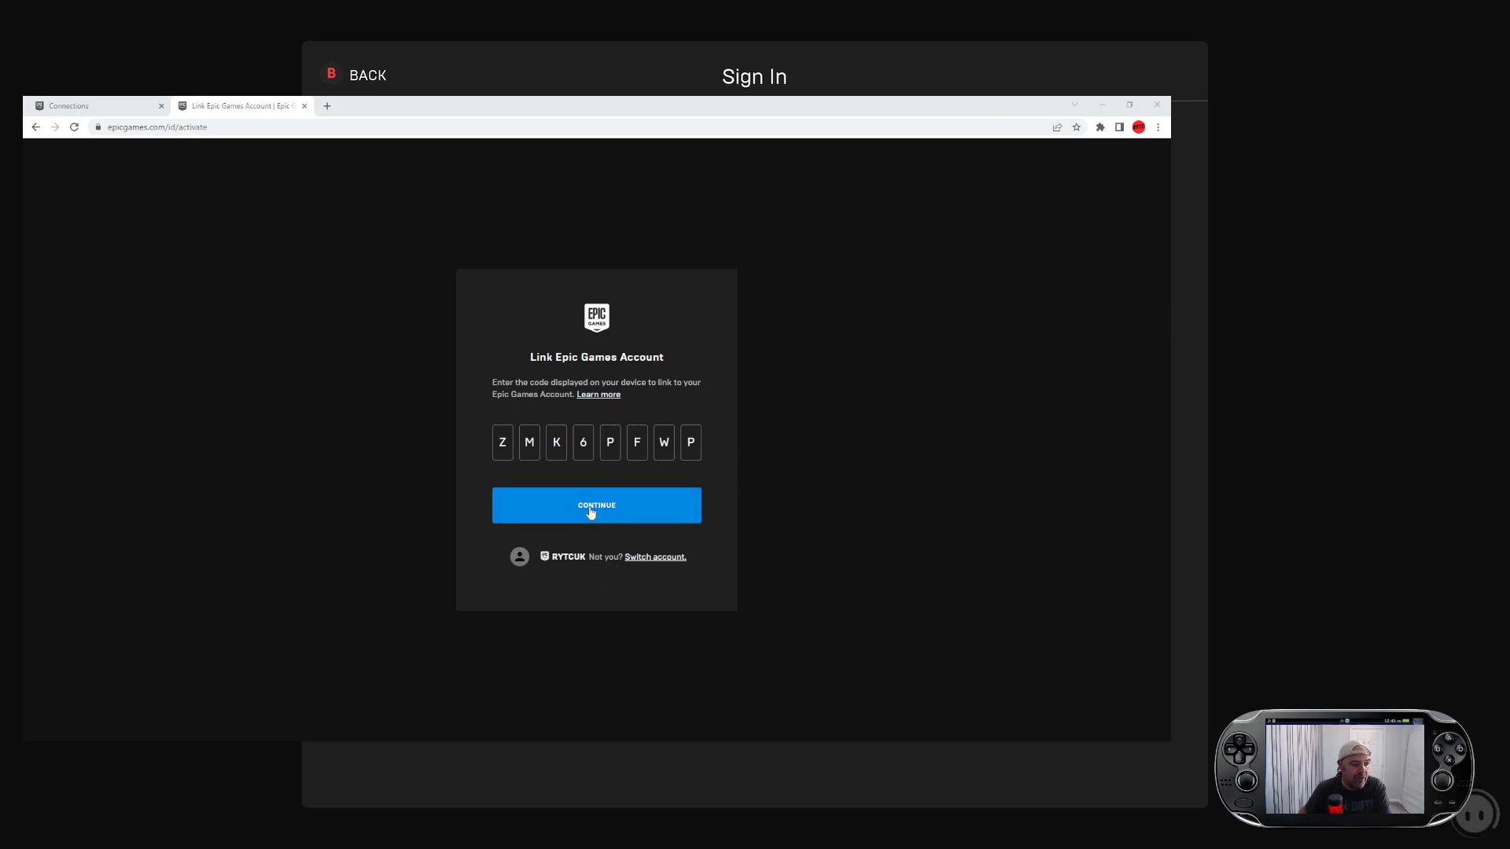
Continue to link the account so Fall Guys signs in and loads its lobby
{"action": "left_click", "coordinate": [596, 505]}
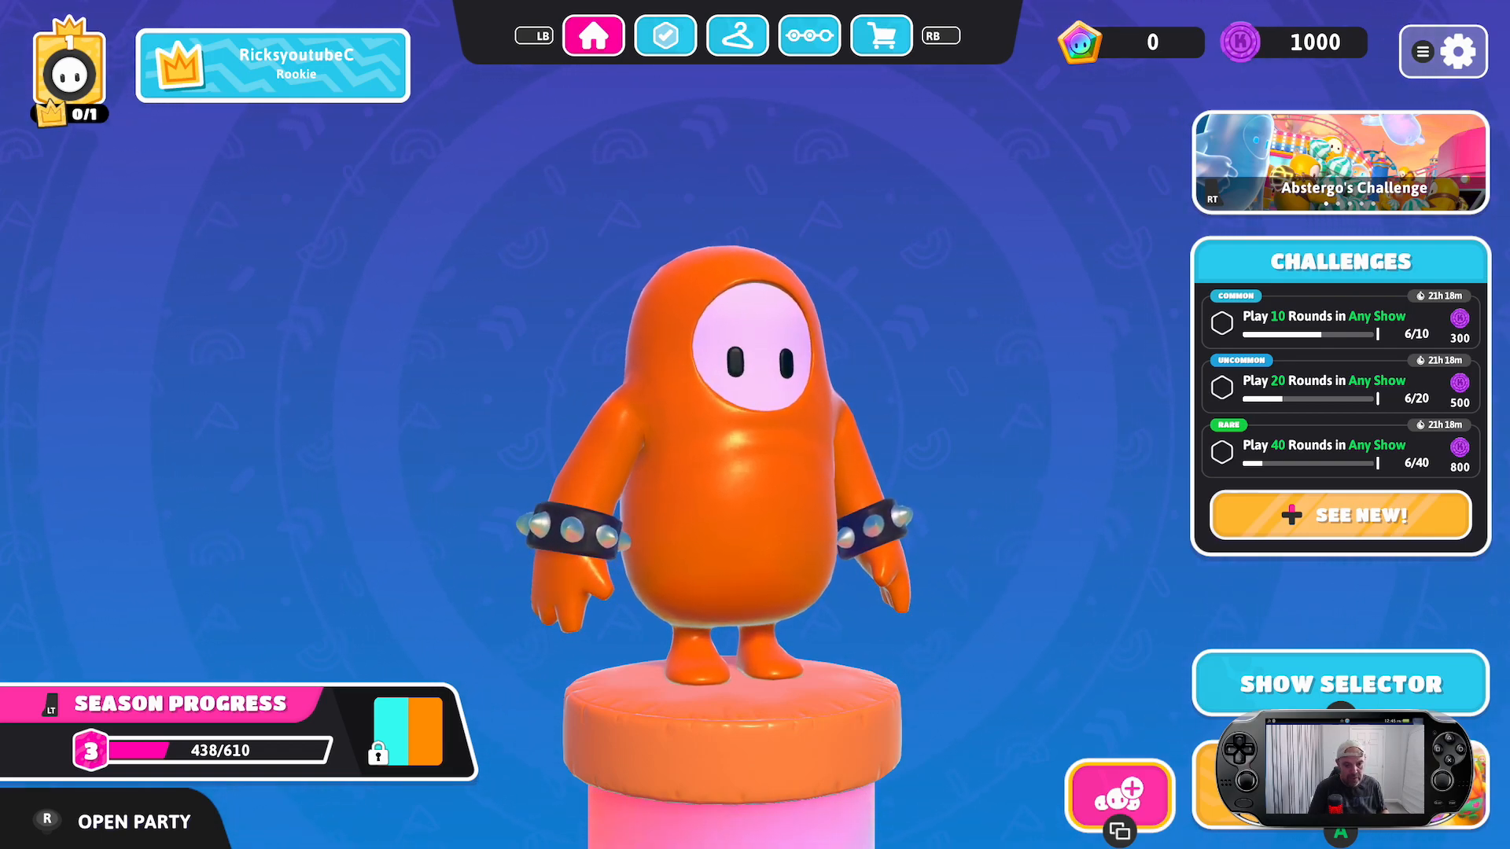
Leave Fall Guys via the Xbox guide and bring up Fortnite's title screen
{"action": "key", "text": "Xbox"}
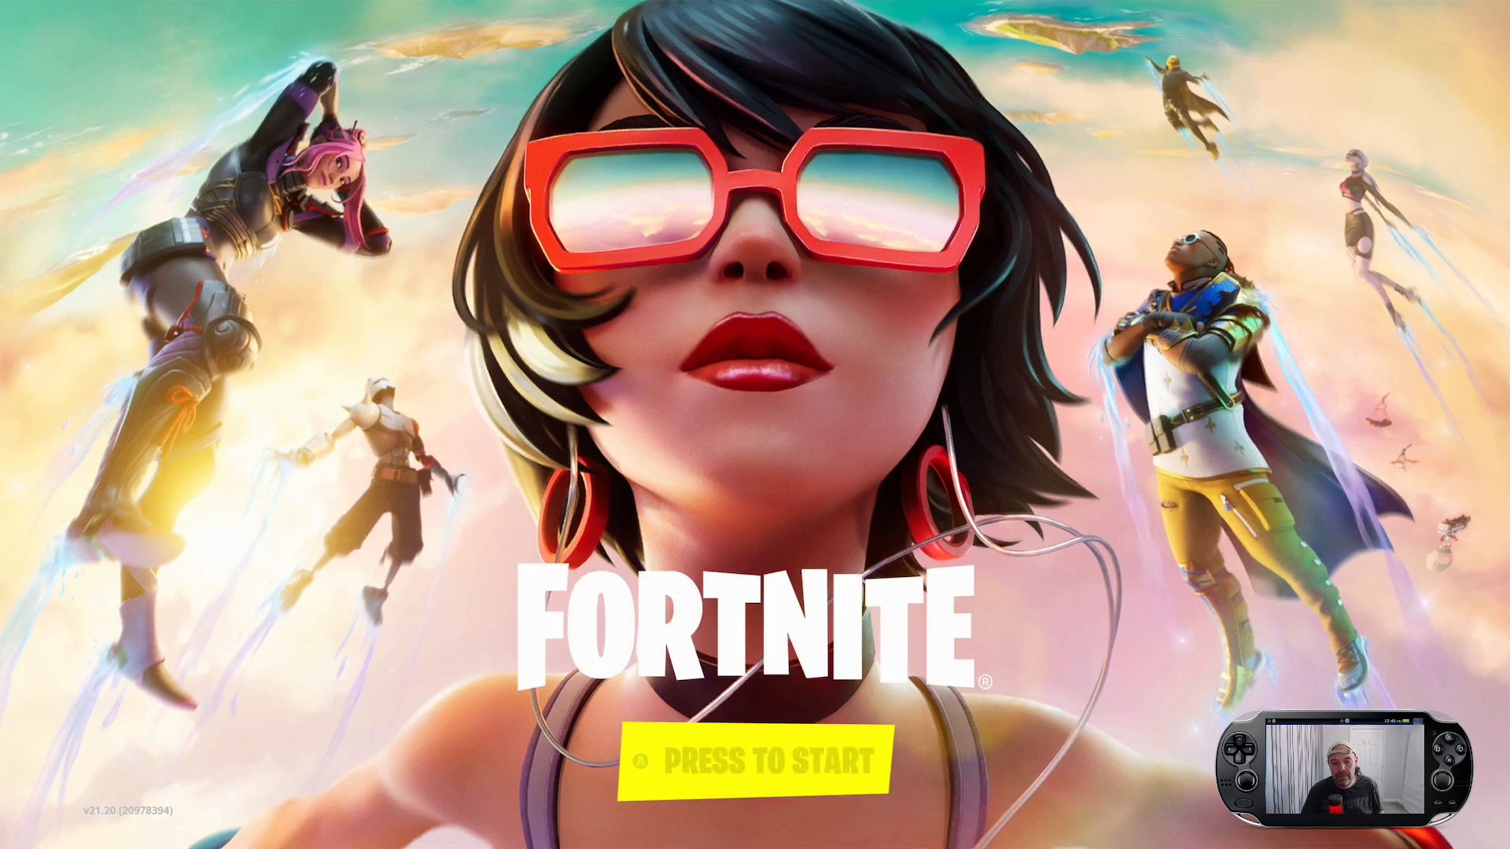
Start Fortnite and continue as the already signed-in Xbox profile so it logs in
{"action": "left_click", "coordinate": [728, 760]}
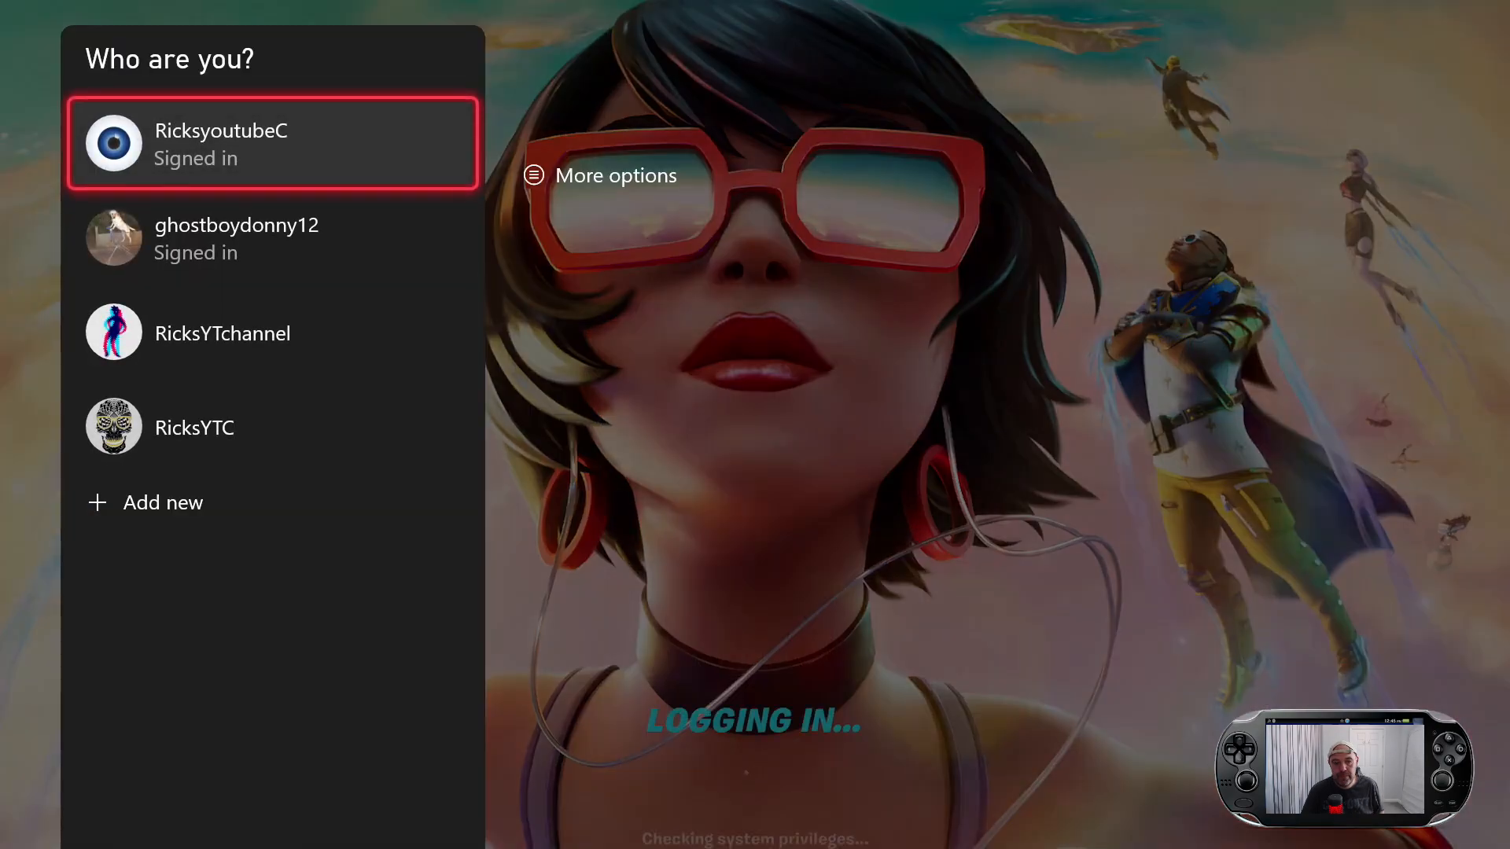
{"action": "left_click", "coordinate": [272, 144]}
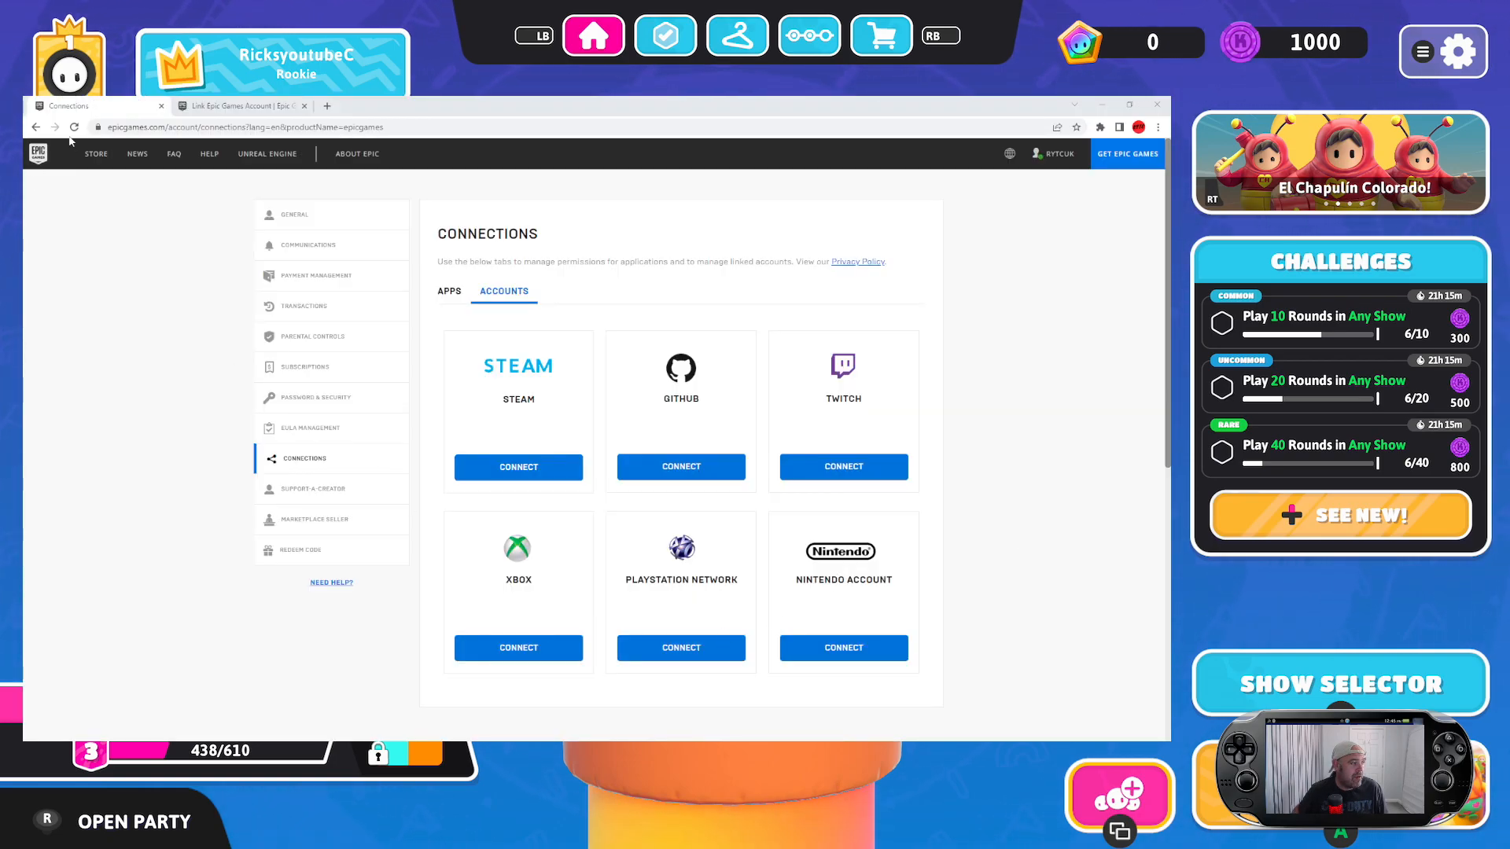
Switch Connections to Apps and back to Accounts so Xbox shows Disconnect
{"action": "left_click", "coordinate": [74, 127]}
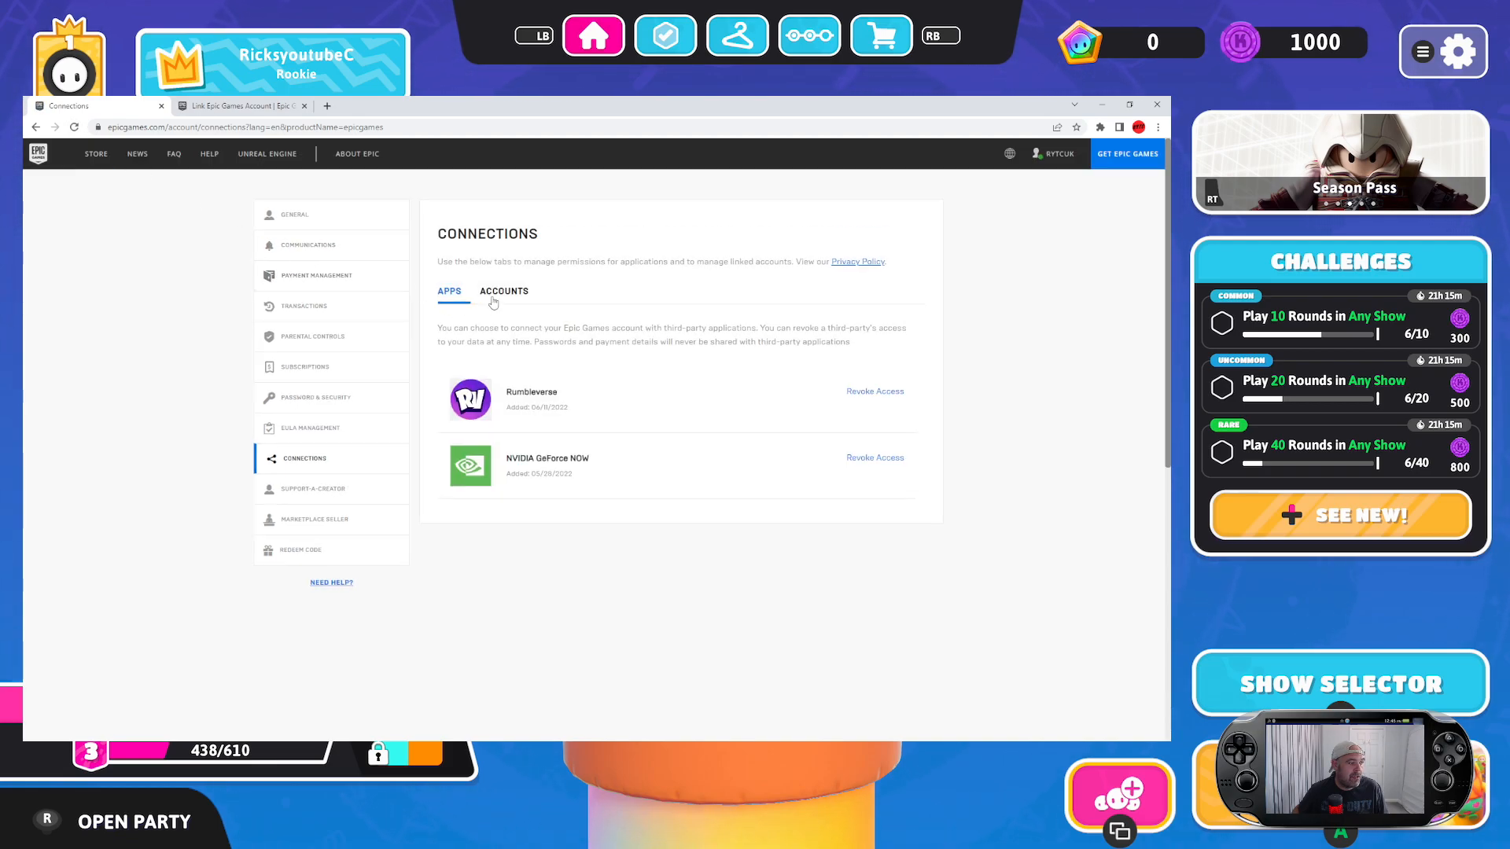
{"action": "left_click", "coordinate": [503, 291]}
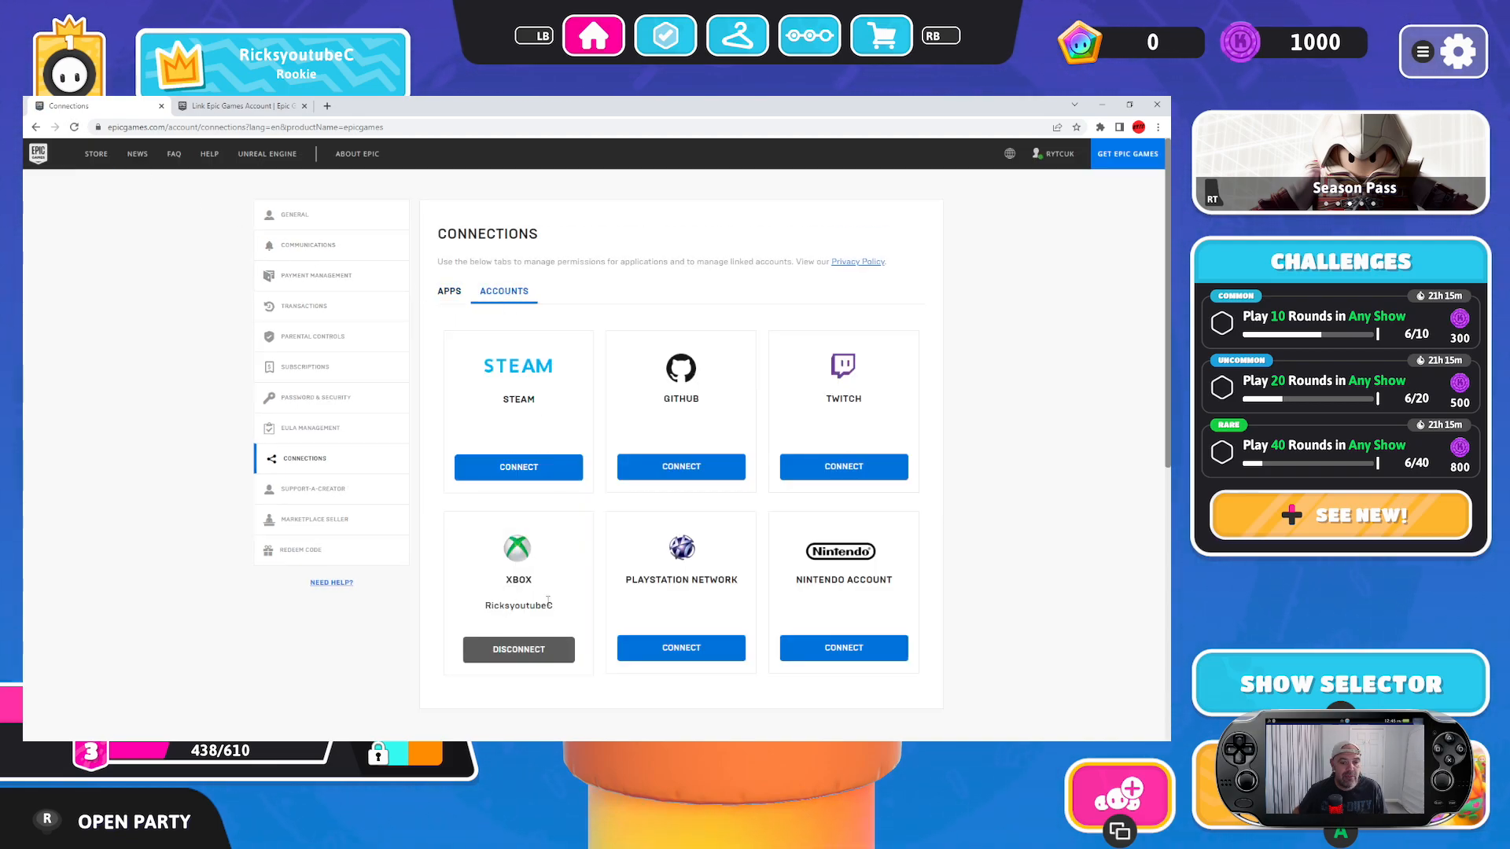